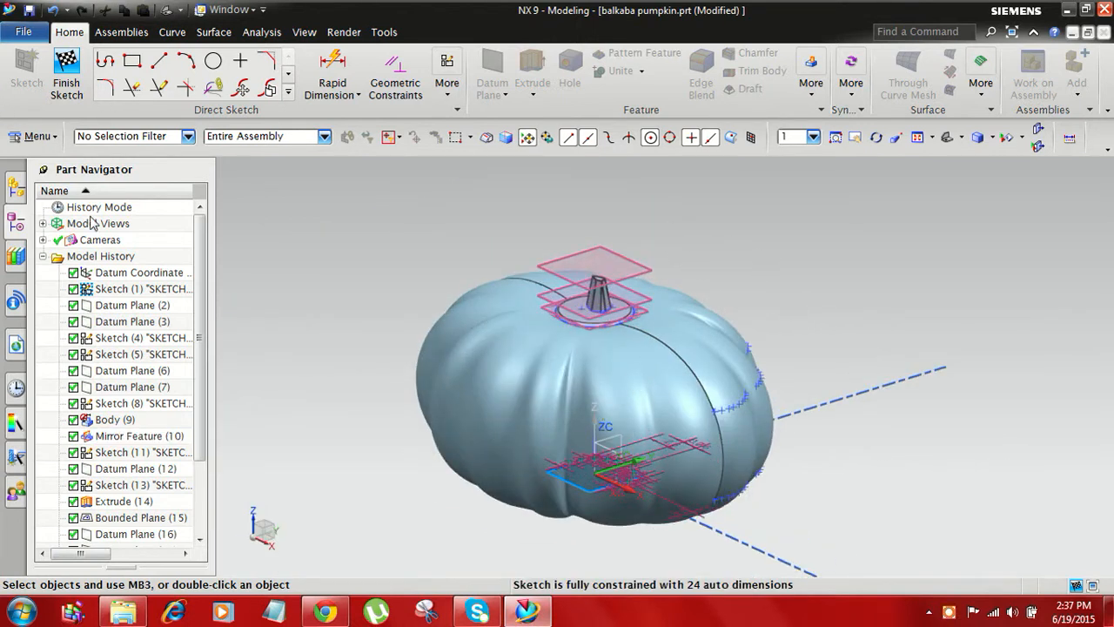
# - Bring up Sketch (1) from the Part Navigator with its dimensioned, fully constrained profile face-on
pyautogui.click(139, 289)
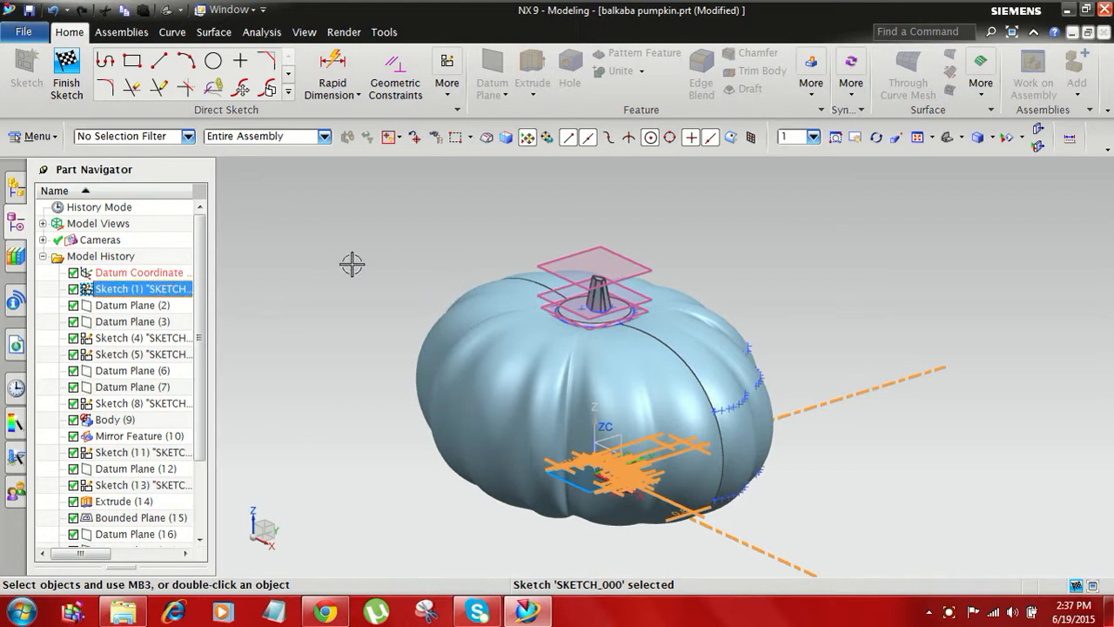
pyautogui.doubleClick(139, 289)
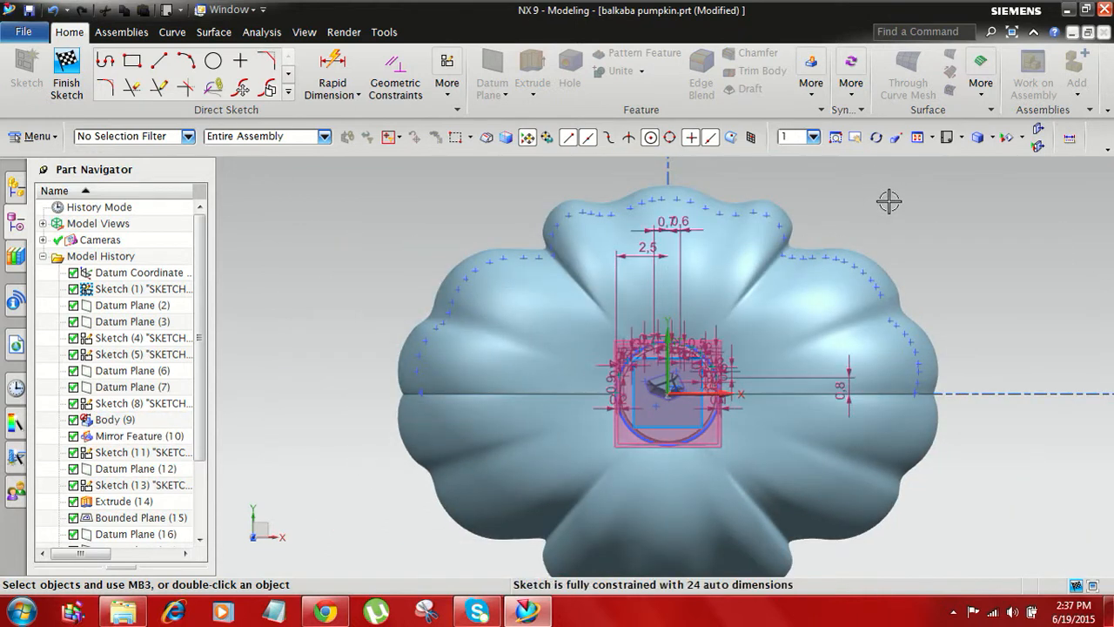
pyautogui.click(132, 304)
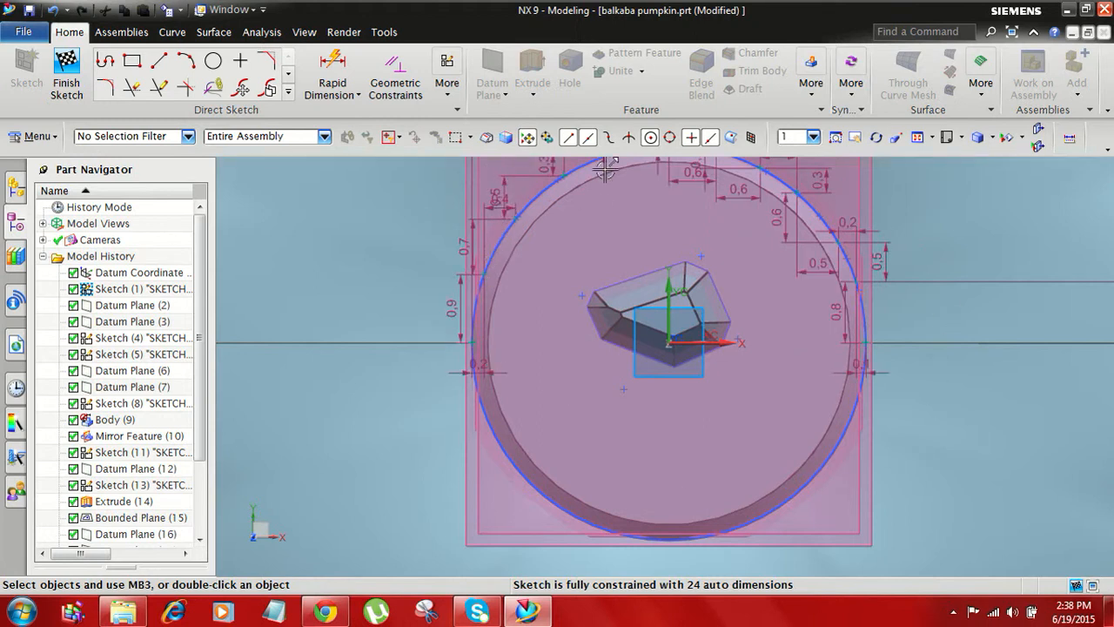
pyautogui.click(114, 418)
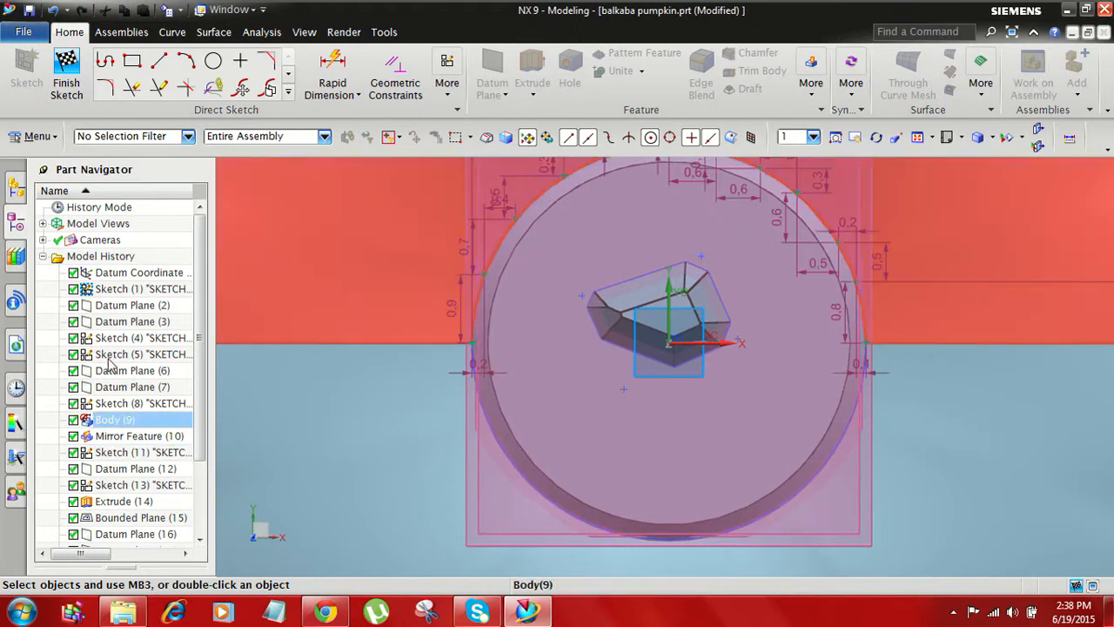
pyautogui.click(142, 338)
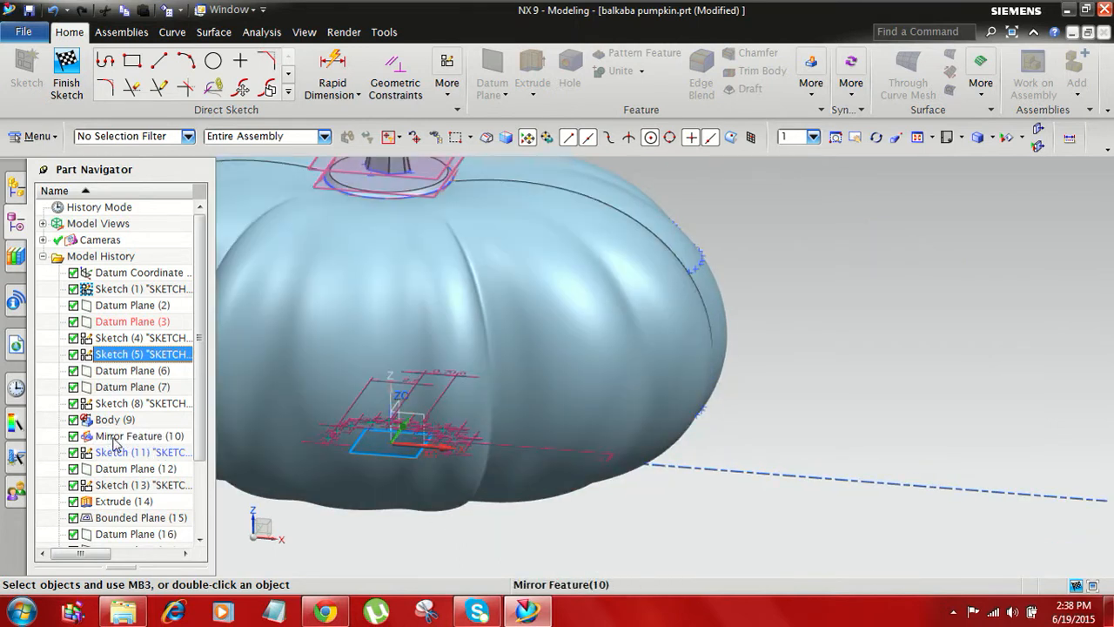
pyautogui.click(139, 435)
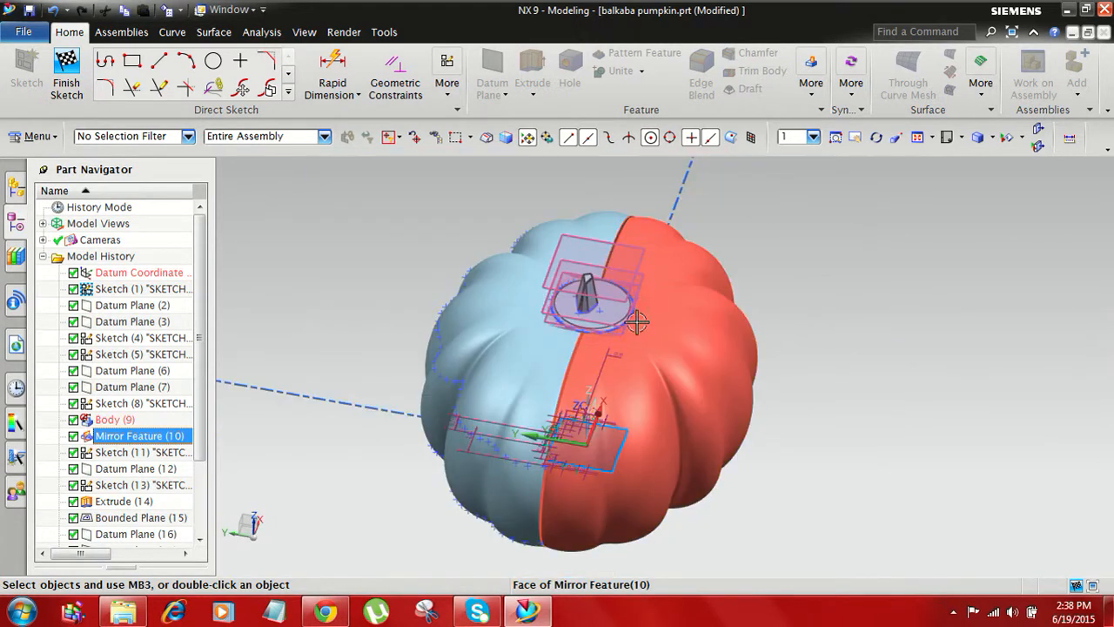
pyautogui.doubleClick(132, 517)
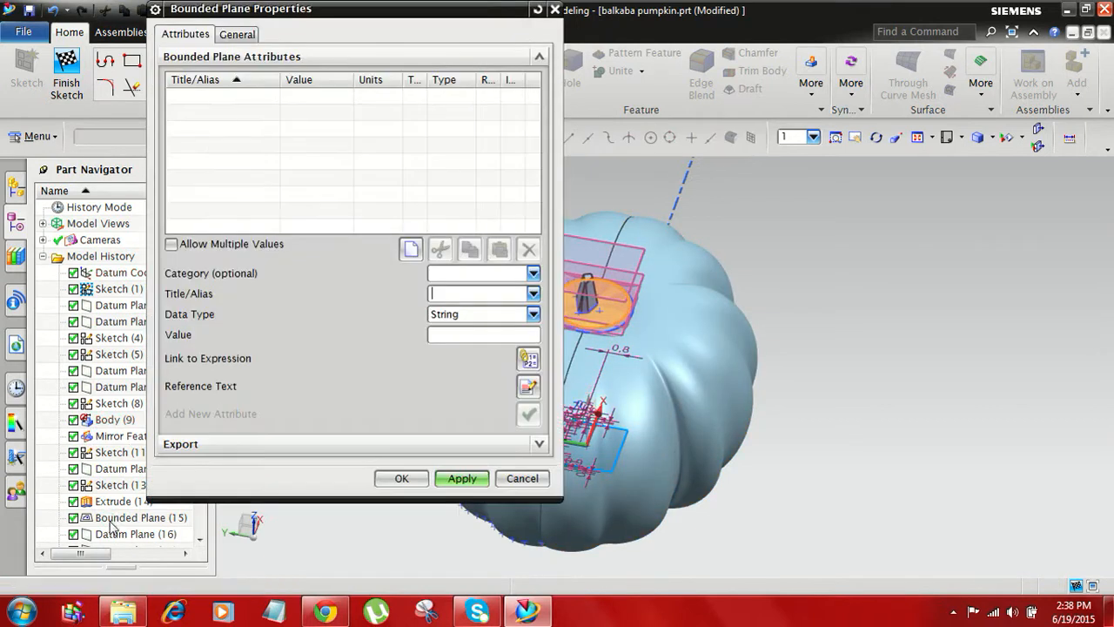
pyautogui.click(522, 477)
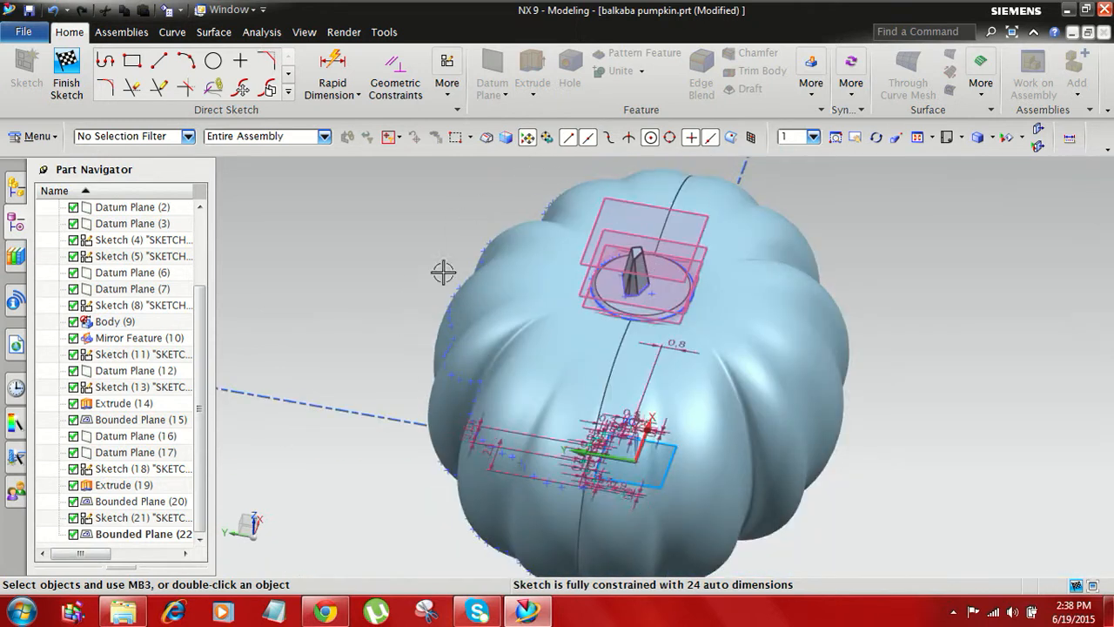
pyautogui.moveTo(467, 401)
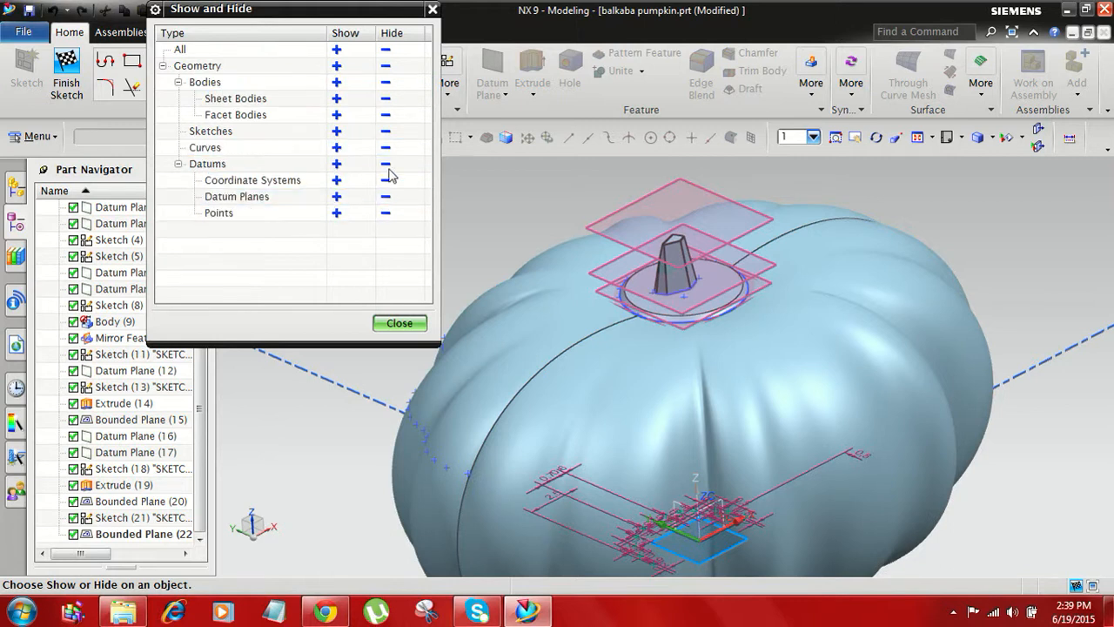
# - Hide all sketches, curves and datum planes via Show and Hide, leaving the smooth body and stem
pyautogui.click(387, 146)
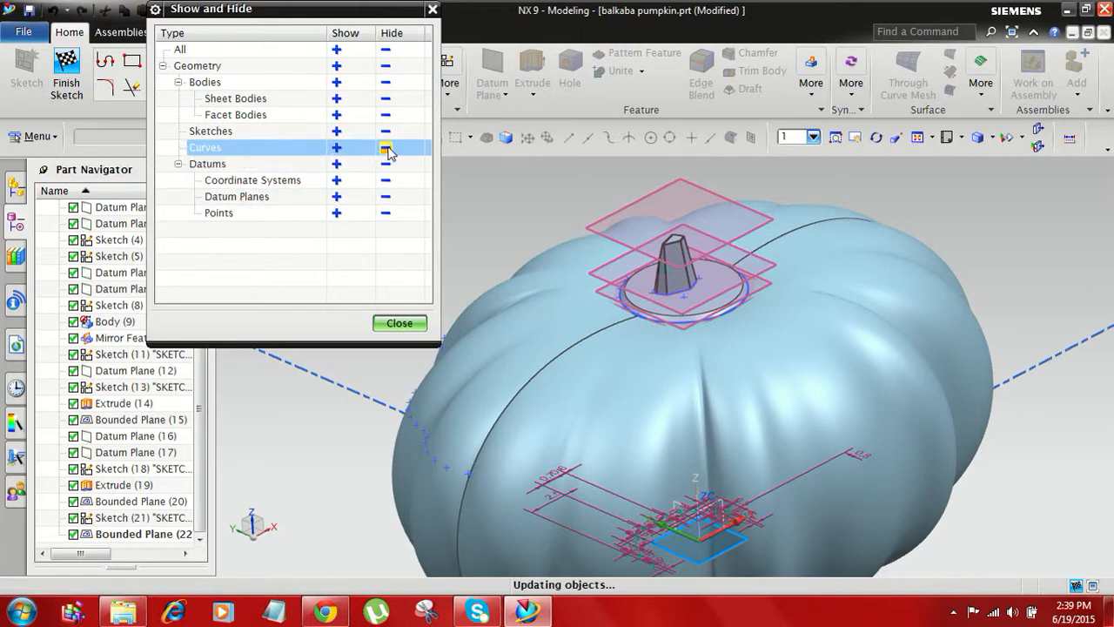
pyautogui.click(387, 146)
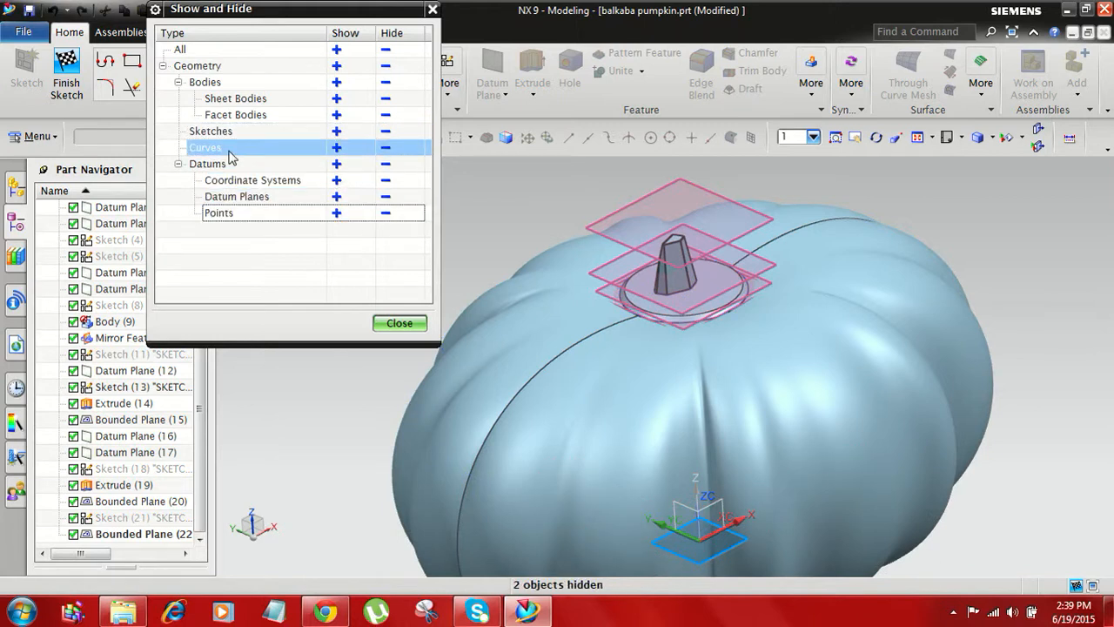
pyautogui.click(385, 164)
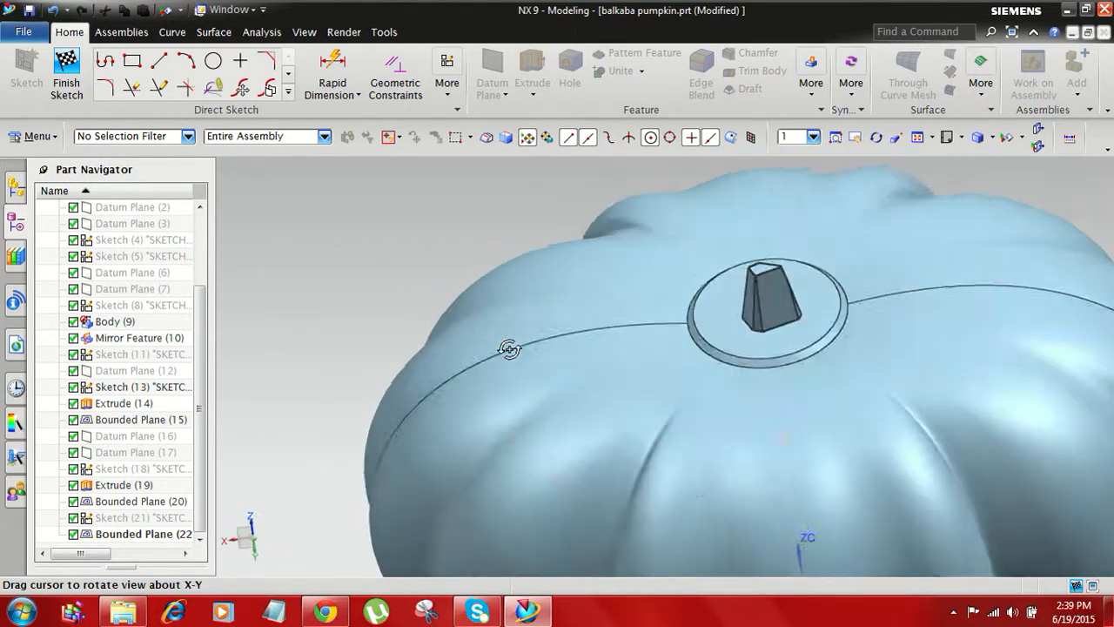
# - Inspect the stem and whole pumpkin, then make Sketch (1) visible over the body again
pyautogui.moveTo(508, 348); pyautogui.dragTo(387, 368)
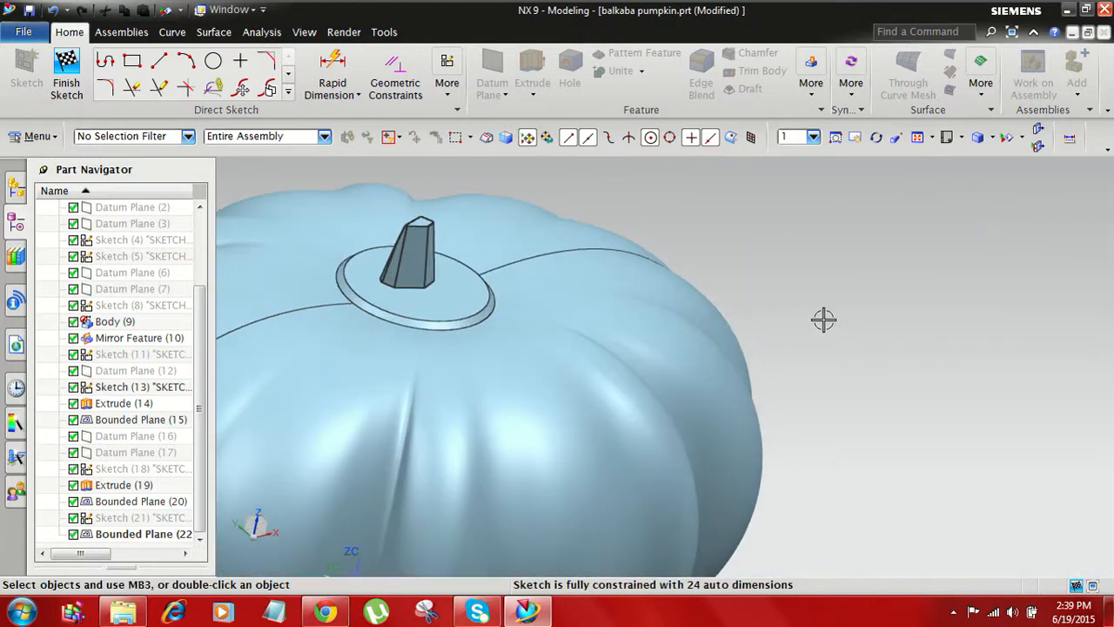
pyautogui.moveTo(826, 320); pyautogui.dragTo(857, 376)
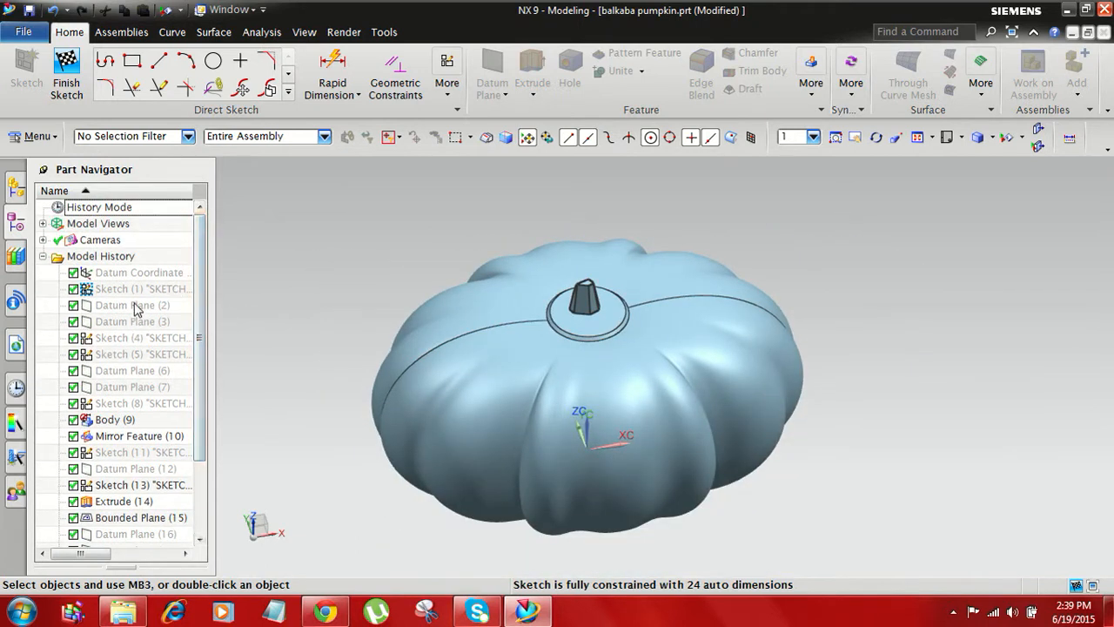
pyautogui.click(139, 289)
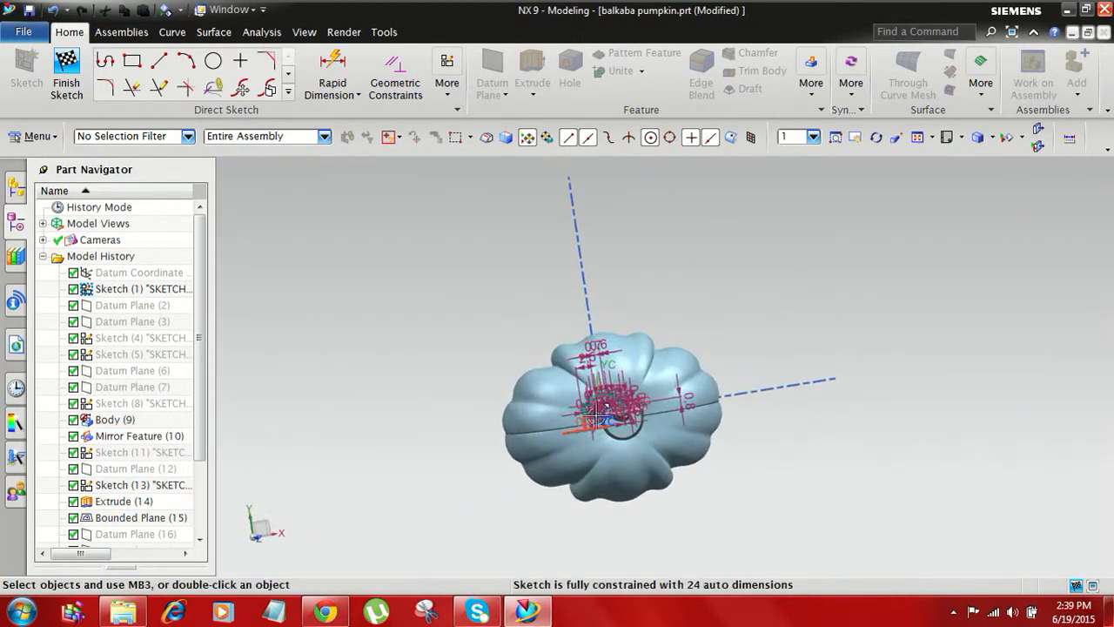
# - Look over the stem sketch, then Finish Sketch so the pumpkin part's features update
pyautogui.click(122, 32)
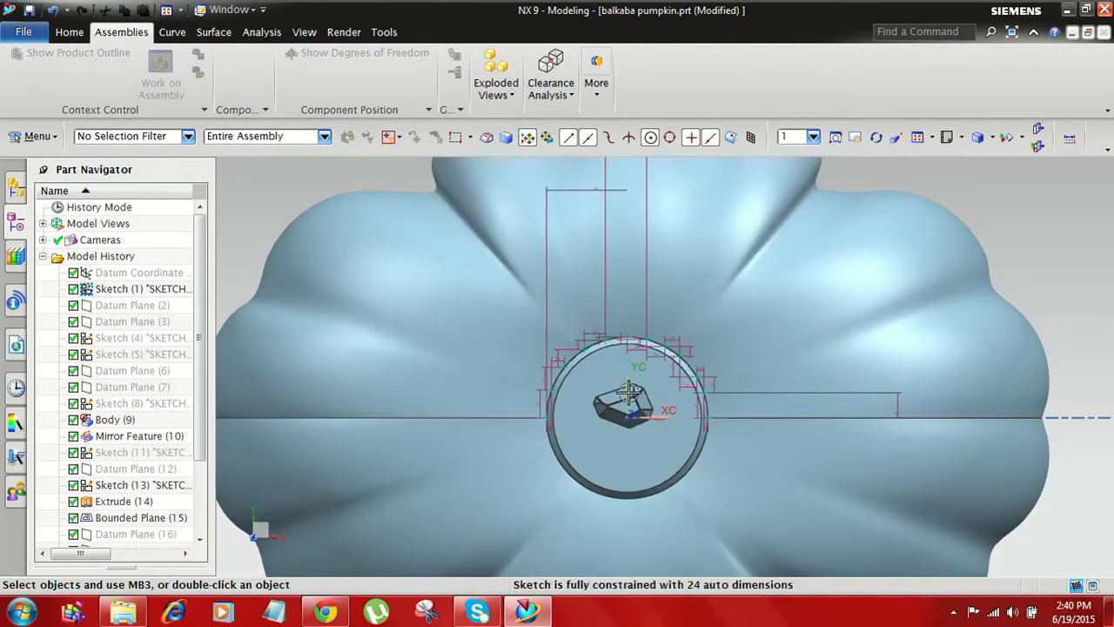
pyautogui.click(124, 501)
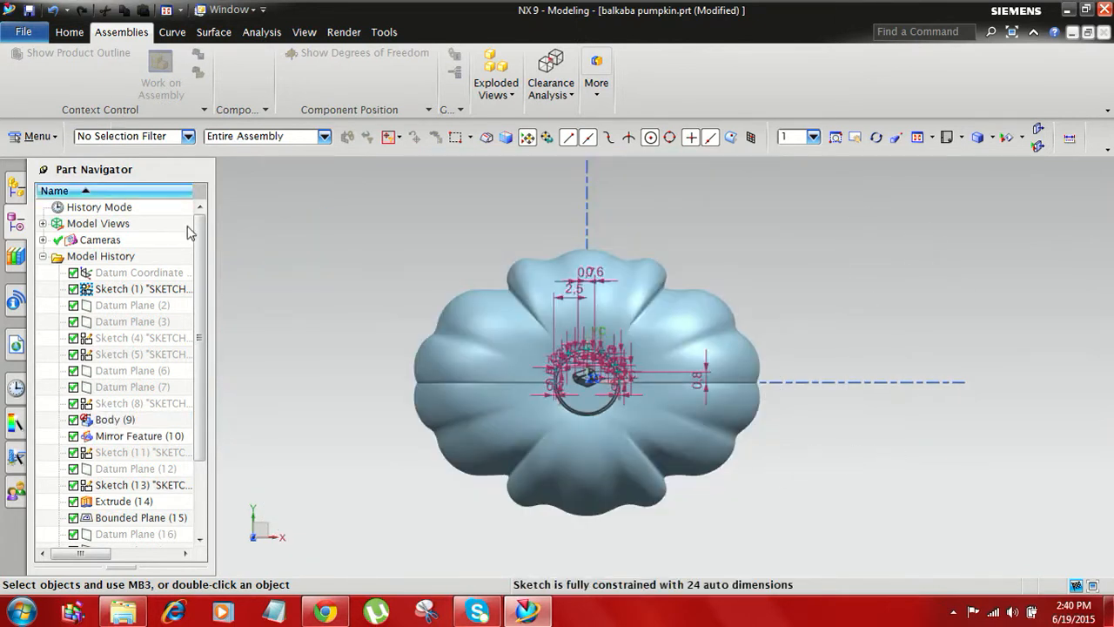
pyautogui.click(70, 31)
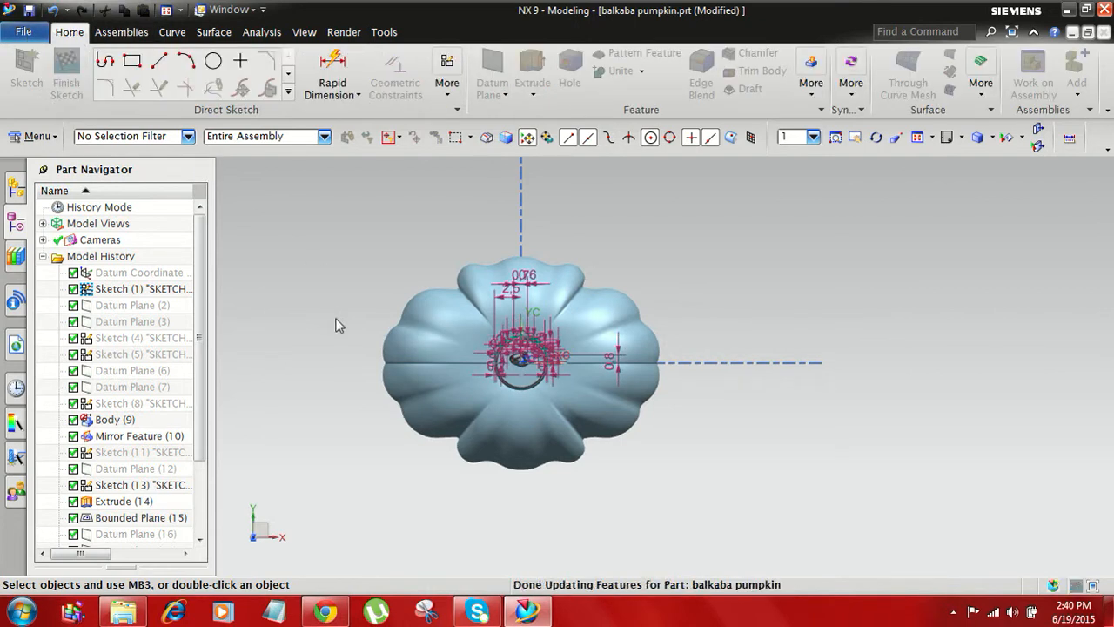